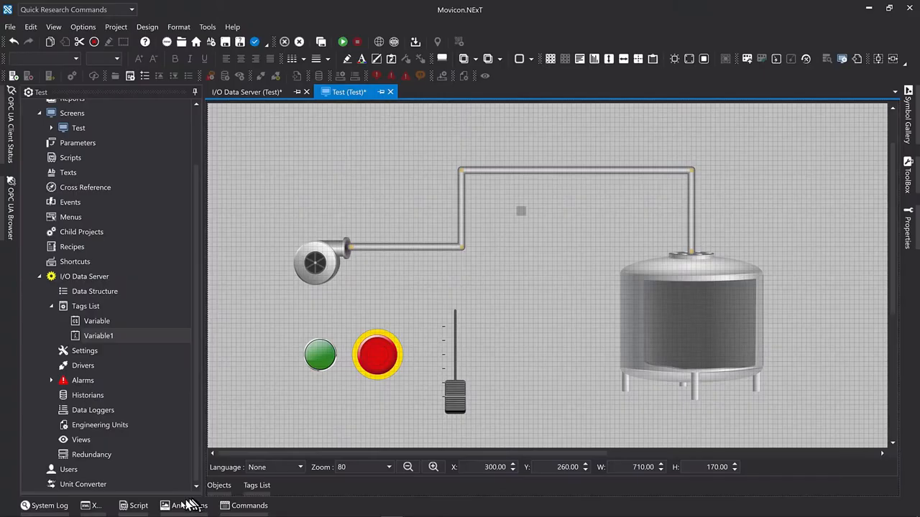
# Add a Border Color animation to the pipe and list the tags that can drive it.
pyautogui.click(189, 506)
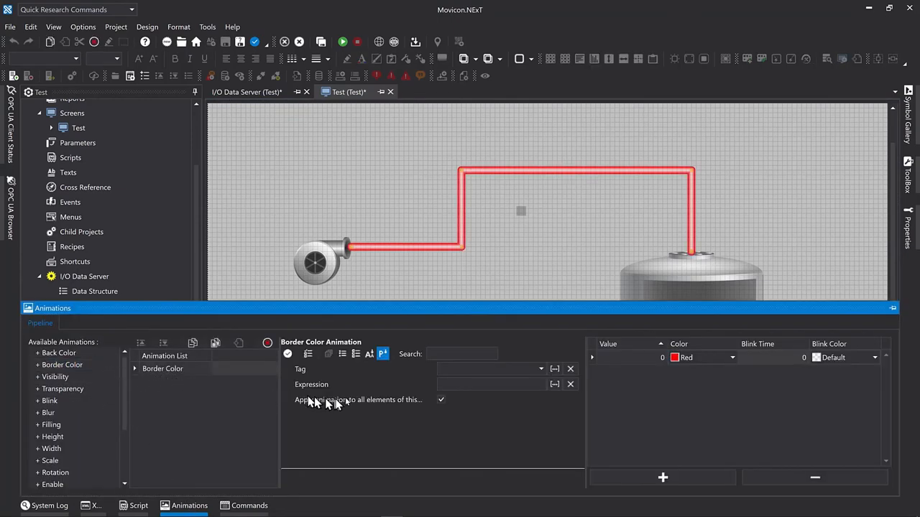
pyautogui.click(541, 368)
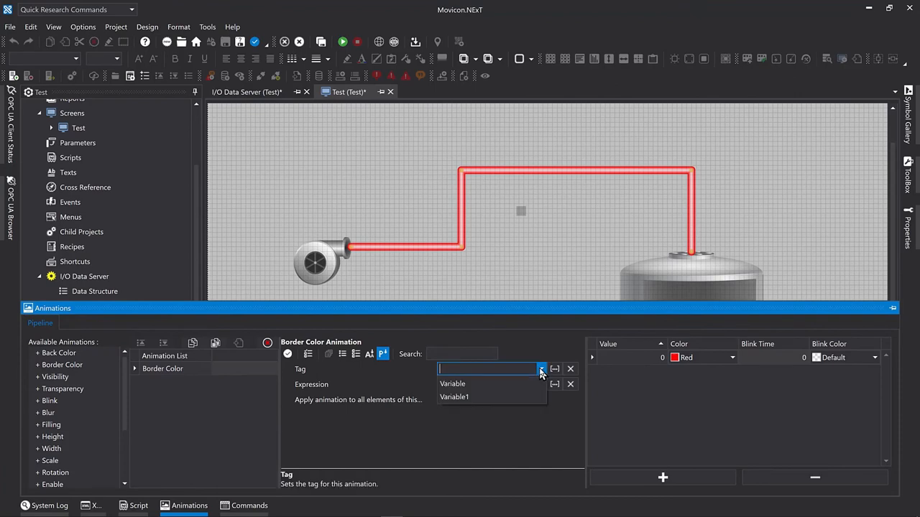
# Drive the border animation by Variable and make value 0 show grey.
pyautogui.click(451, 382)
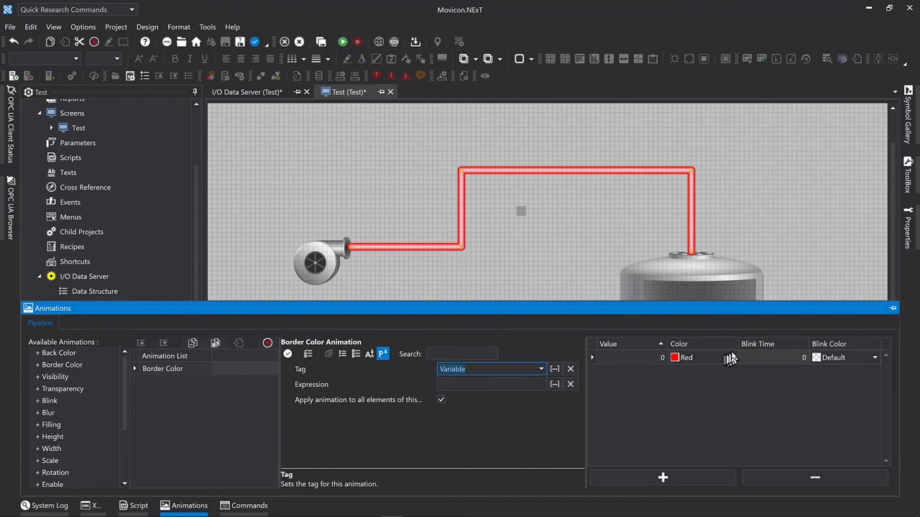
pyautogui.click(732, 357)
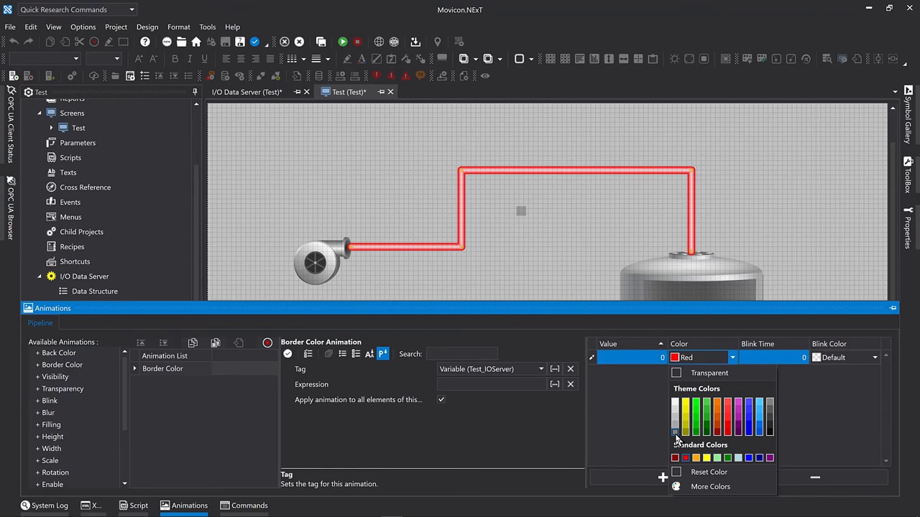
pyautogui.click(675, 432)
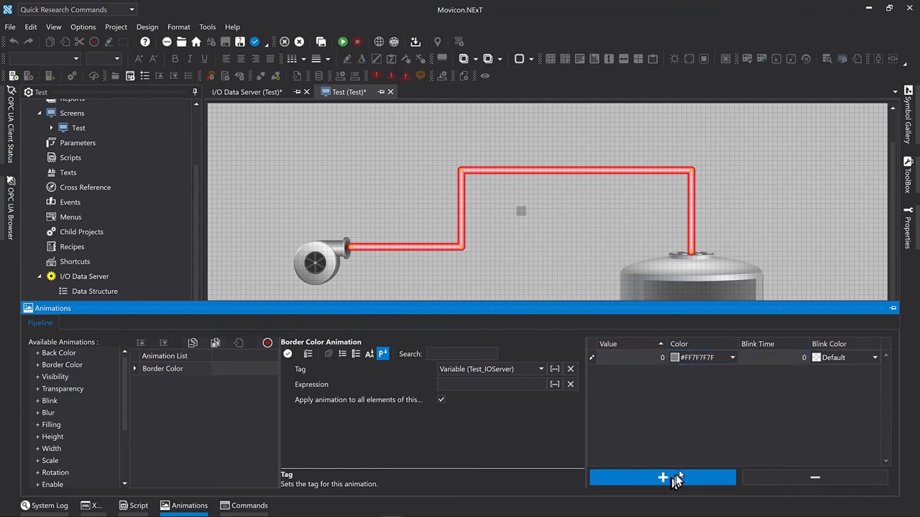
# Add a value 1 entry and make it show blue.
pyautogui.click(661, 478)
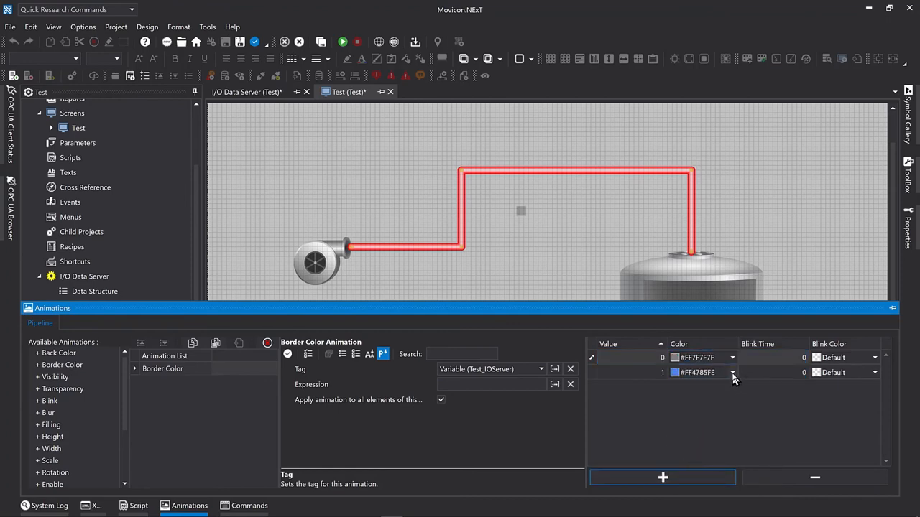
pyautogui.click(732, 372)
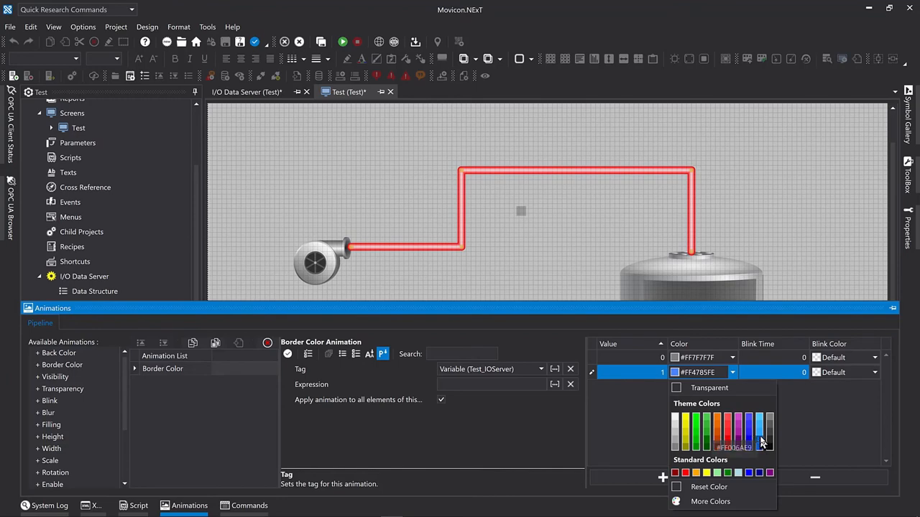
pyautogui.click(761, 431)
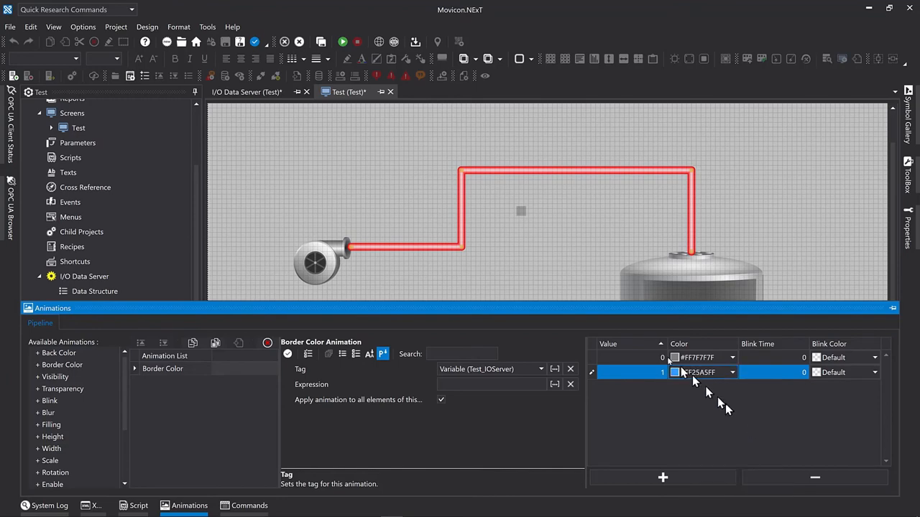
pyautogui.moveTo(563, 286)
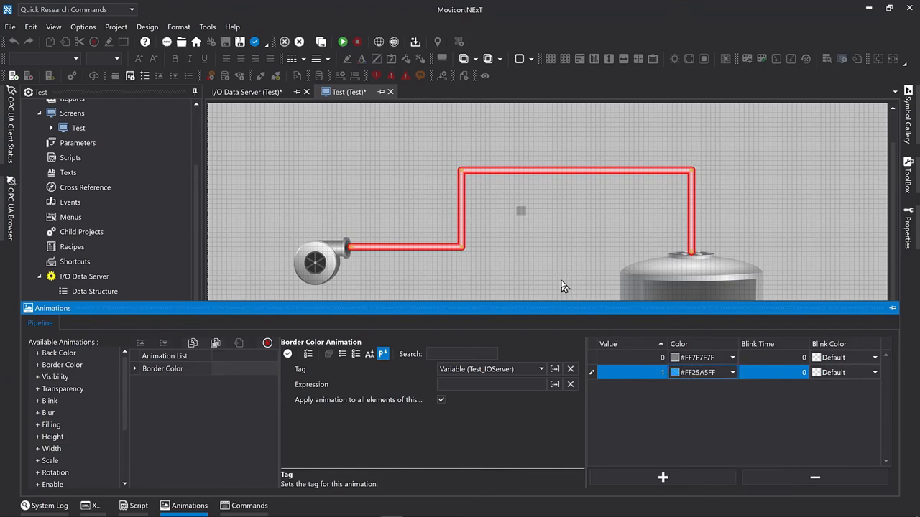